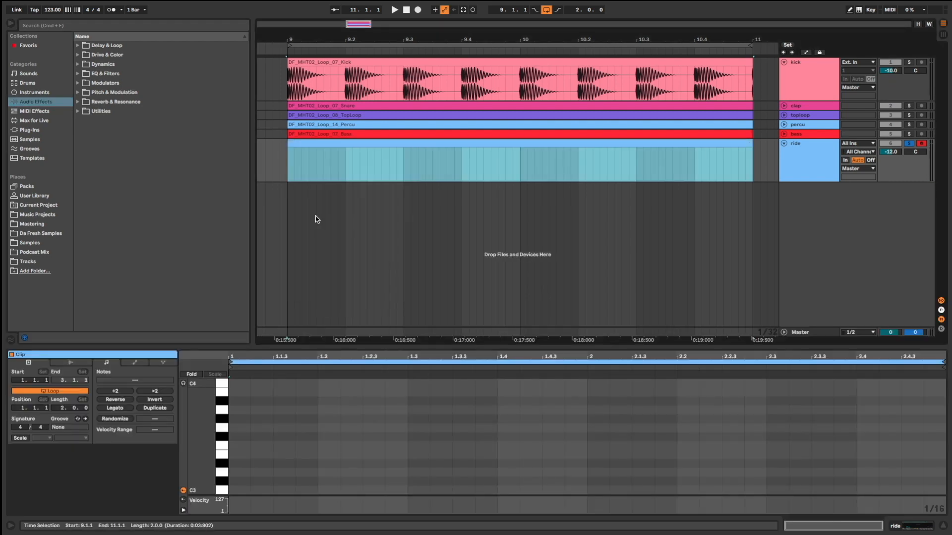
- Draw a run of C3 notes into the two-bar ride clip
click(240, 490)
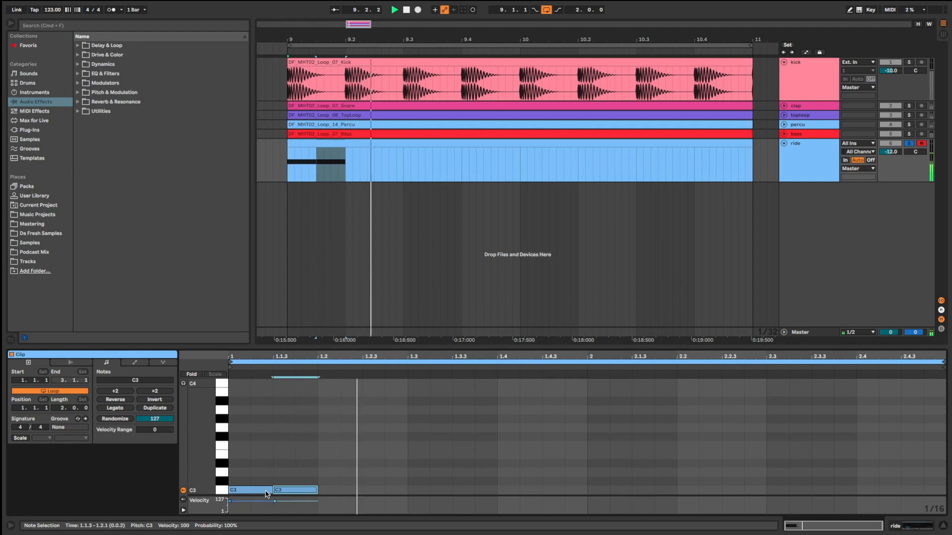
drag(230, 500, 230, 504)
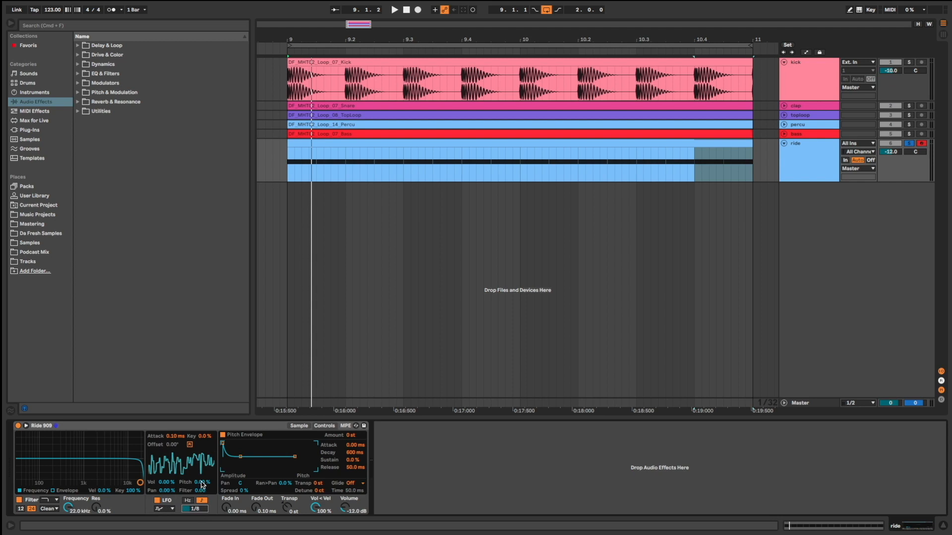
- Raise the Simpler LFO's Pitch amount to randomize the Ride 909 pitch
click(394, 9)
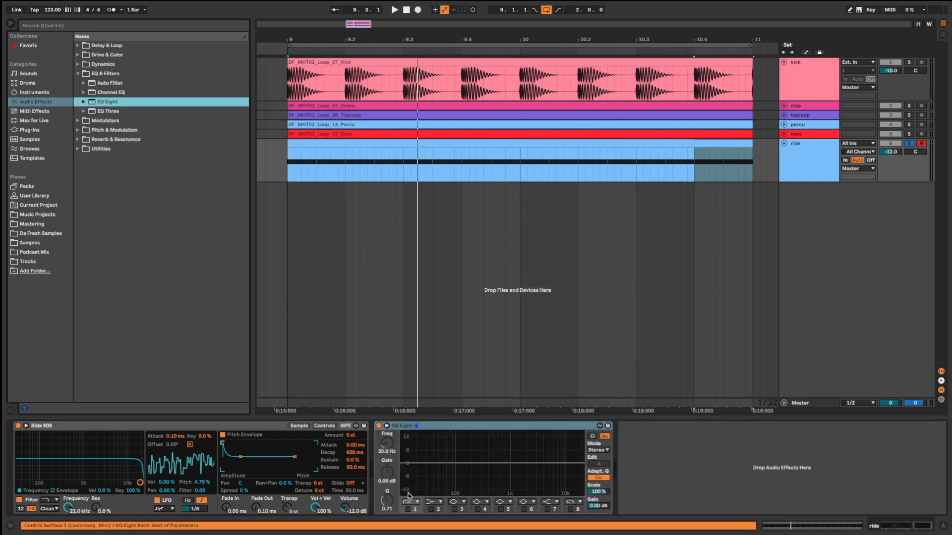
- Enable EQ Eight band 1 as a ~300 Hz high-pass and bring down the high cut
click(395, 9)
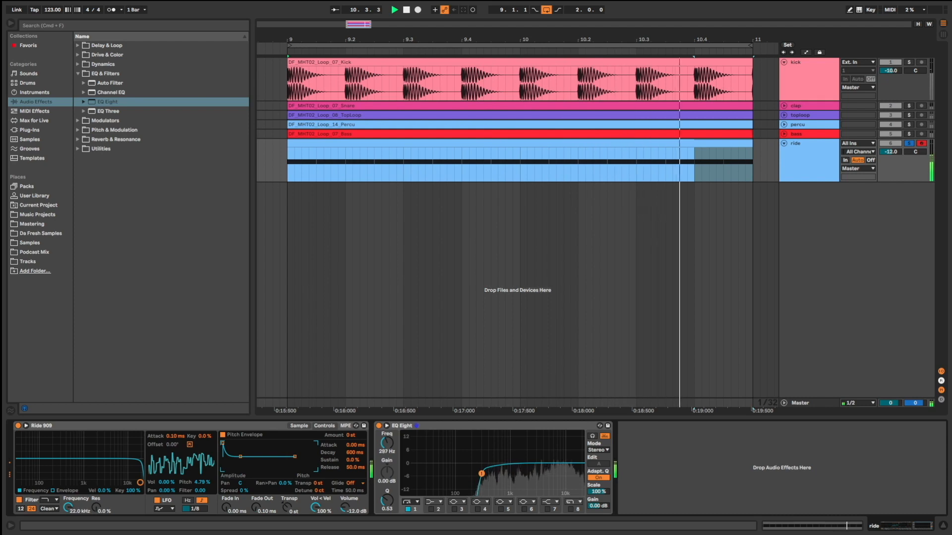
drag(480, 473, 484, 474)
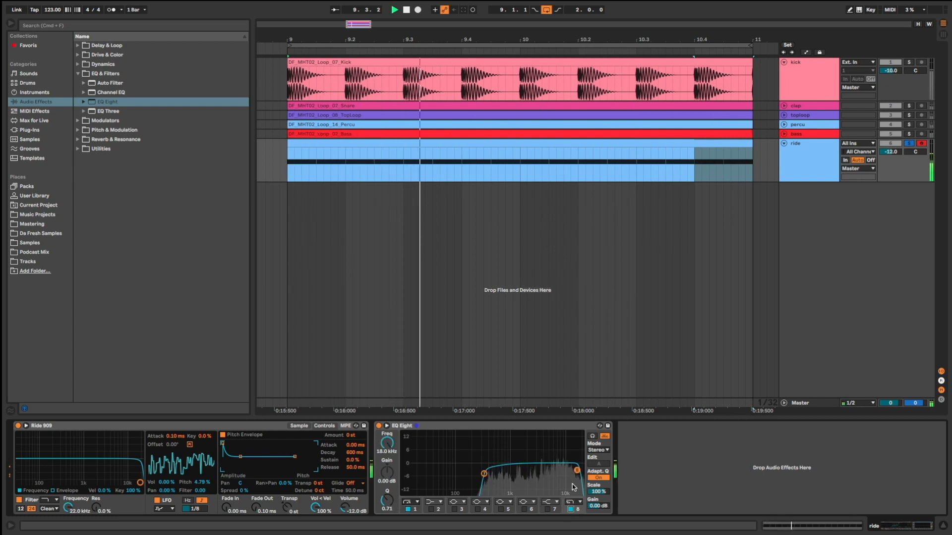
drag(576, 471, 571, 472)
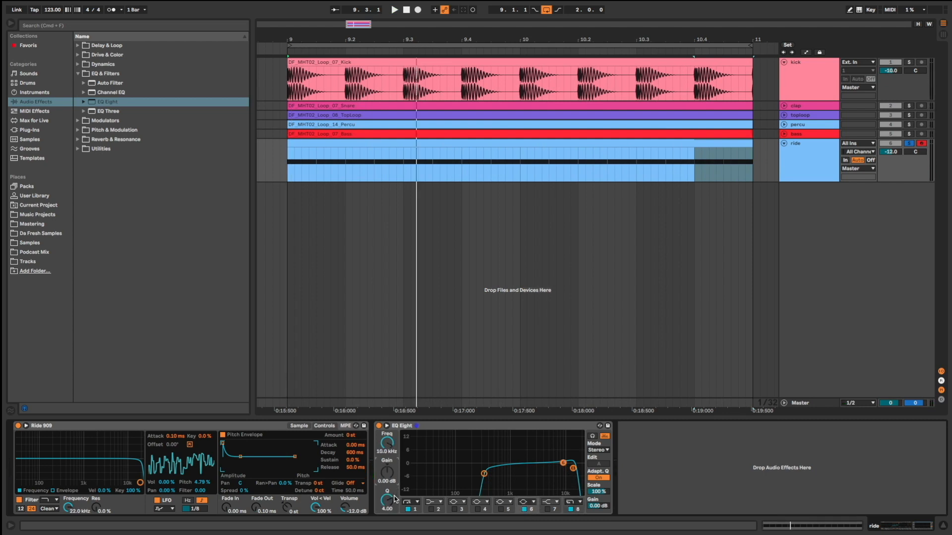
- Enable another EQ band, notch out ~1.5 kHz, and bypass the EQ to compare
click(394, 9)
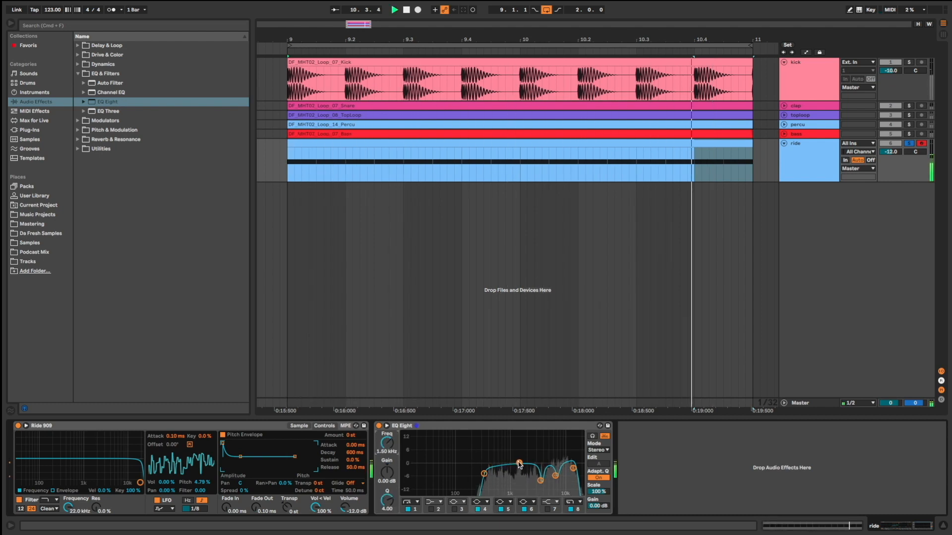
drag(516, 463, 517, 470)
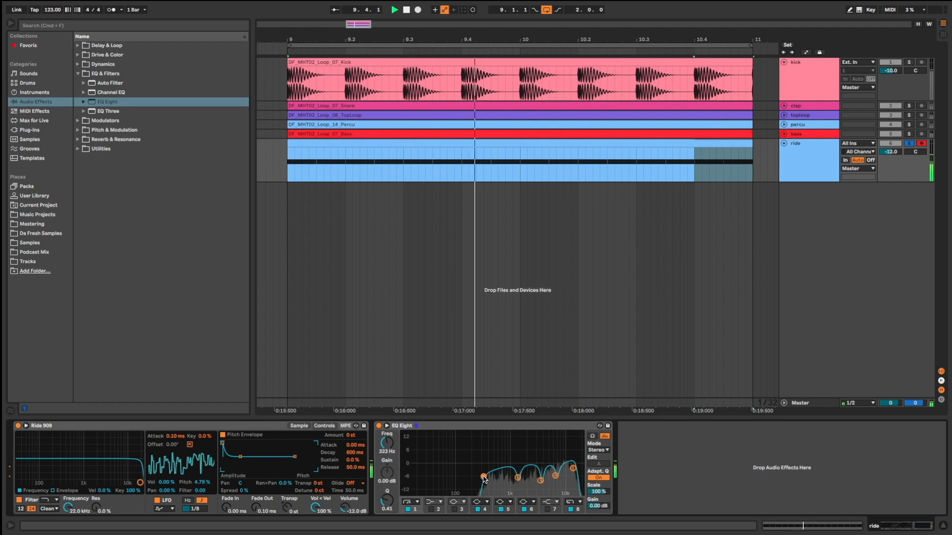
click(394, 9)
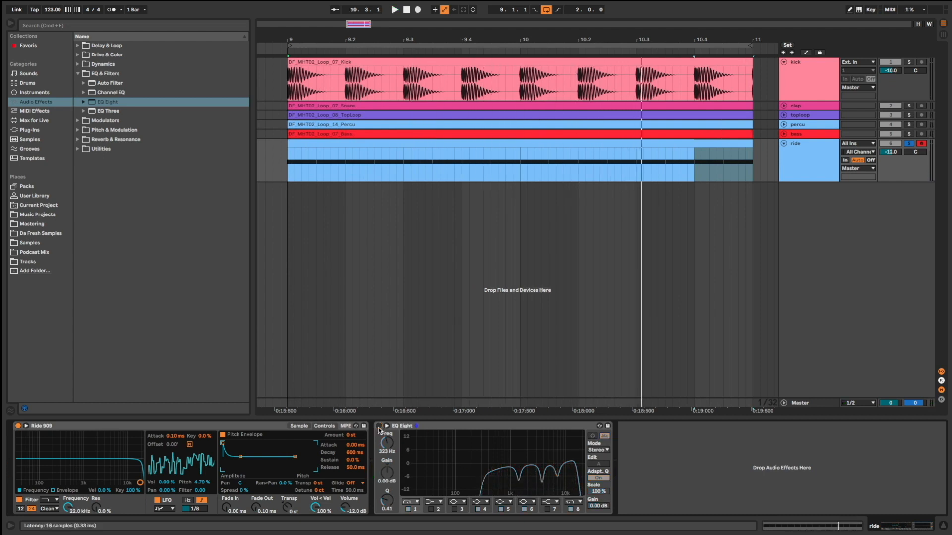
click(394, 9)
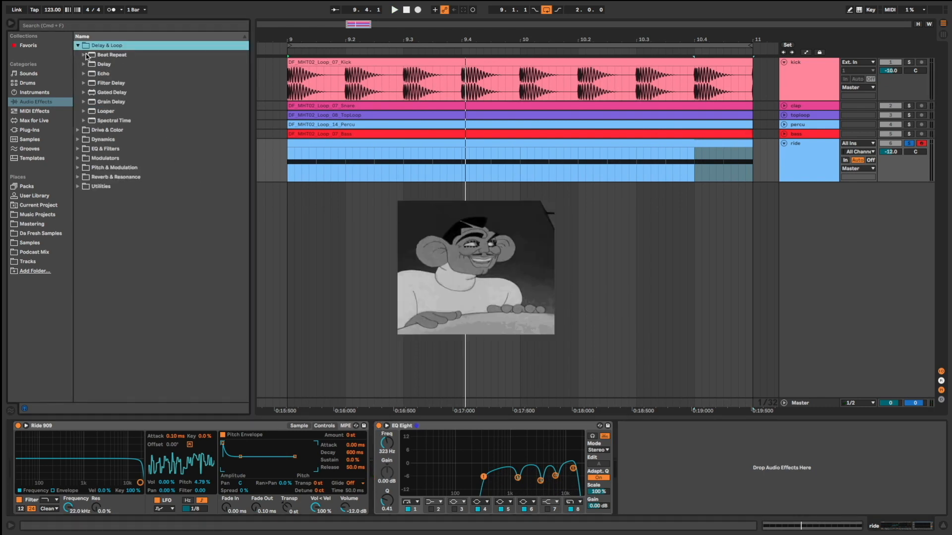
- Add Echo with 30% feedback, Ping Pong on, and its filter high end opened
double_click(103, 74)
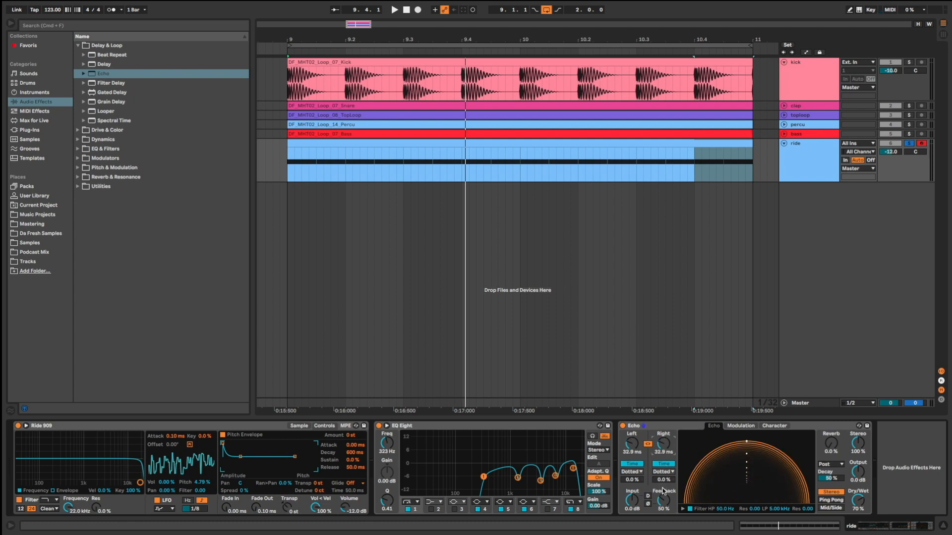
drag(662, 501, 663, 507)
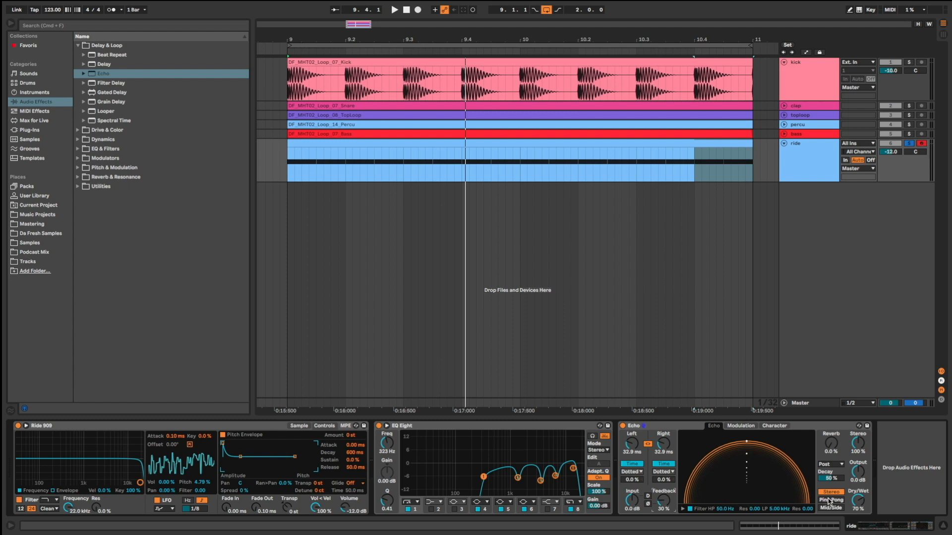
click(830, 500)
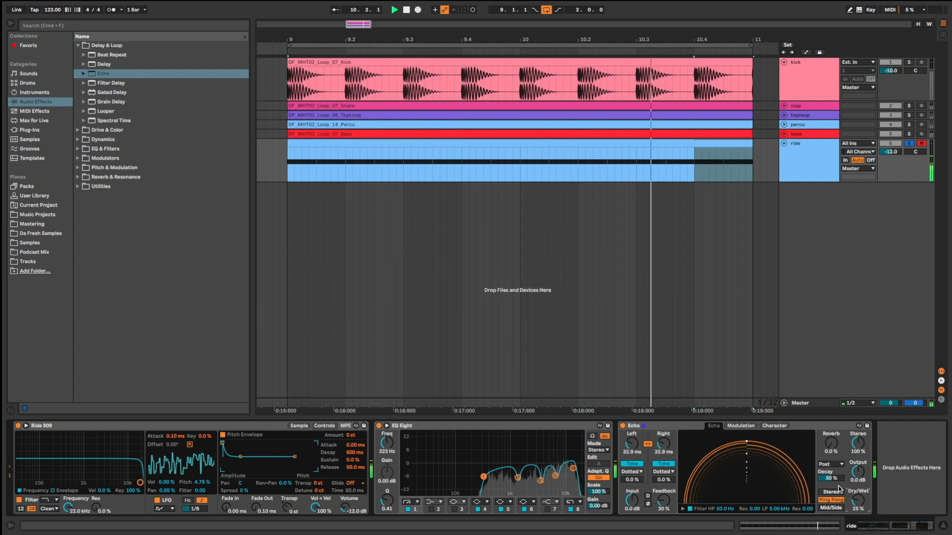
click(417, 9)
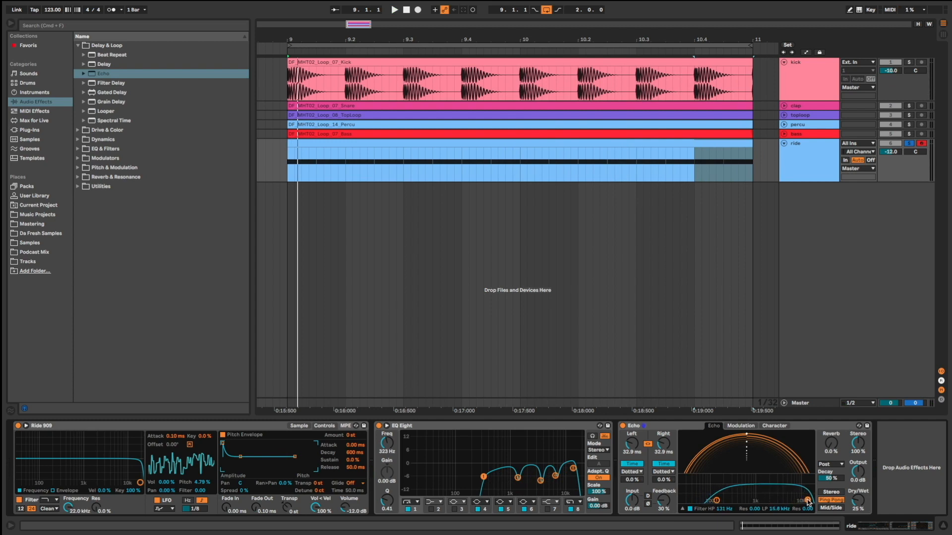
click(394, 9)
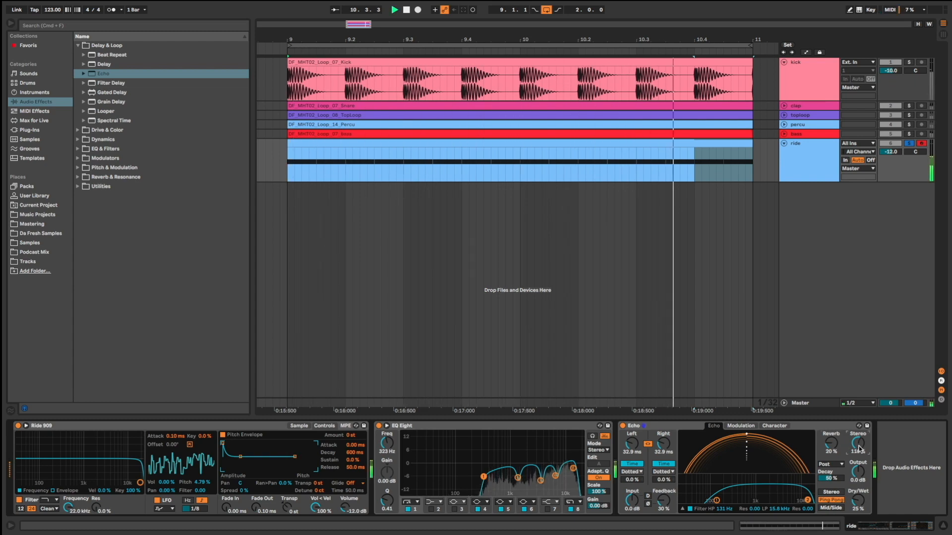
- Widen the Echo's stereo image and play the loop from its start
click(405, 9)
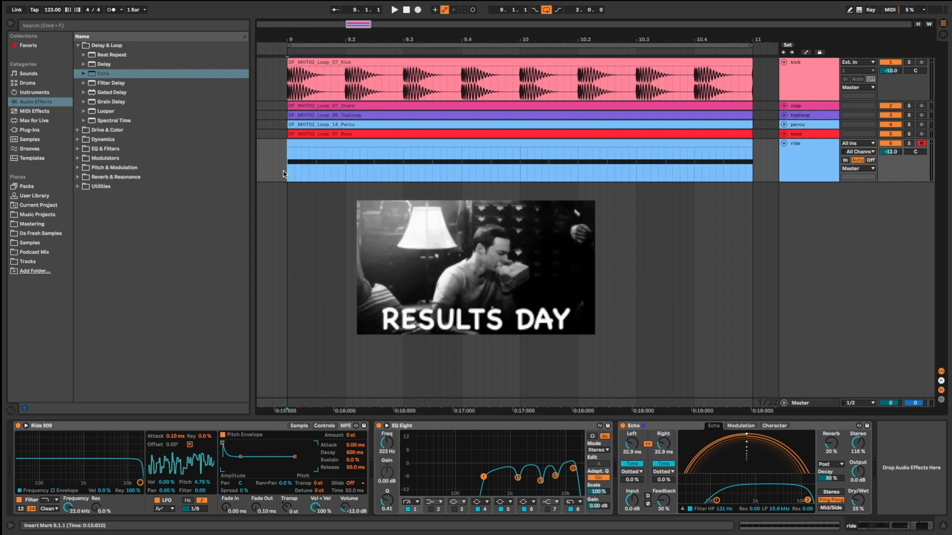
click(394, 9)
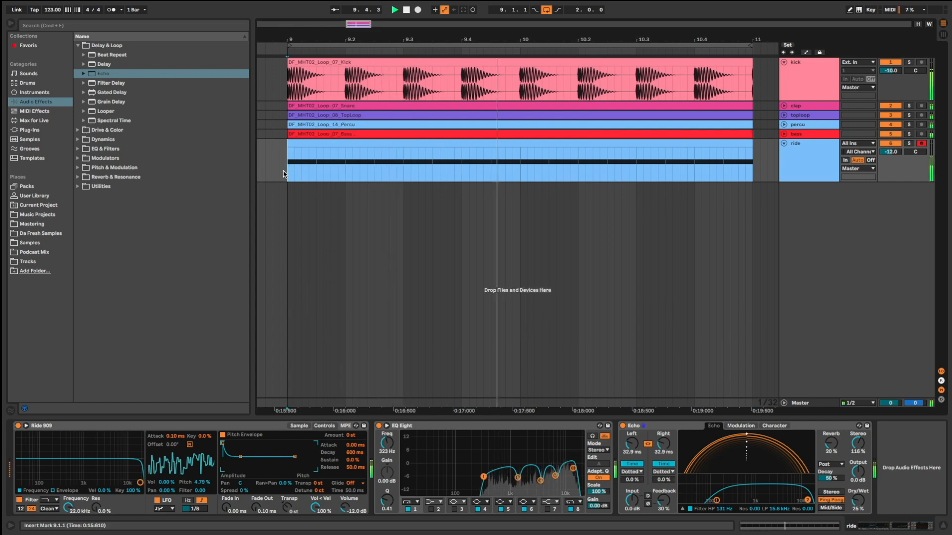